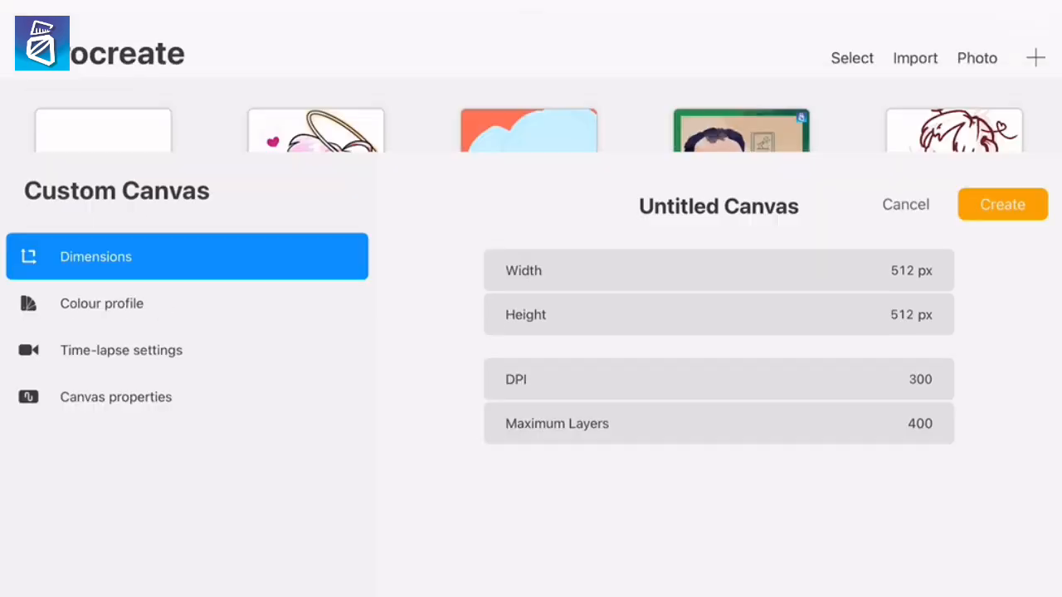
- Create the 512 × 512 px canvas and insert a photo via Actions > Add
{"action": "left_click", "coordinate": [1002, 204]}
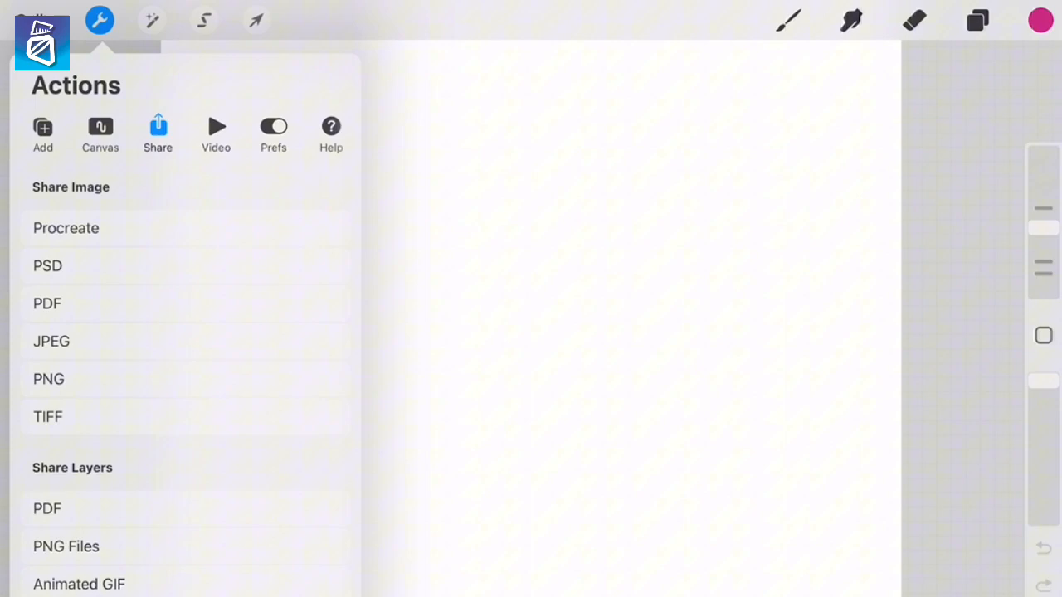
{"action": "left_click", "coordinate": [44, 133]}
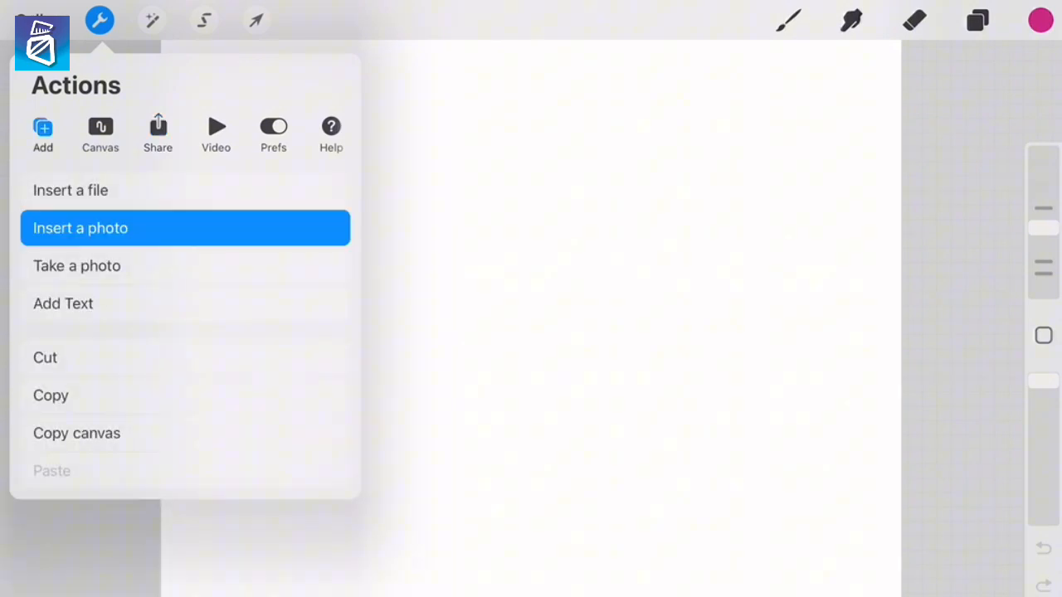
{"action": "left_click", "coordinate": [80, 227]}
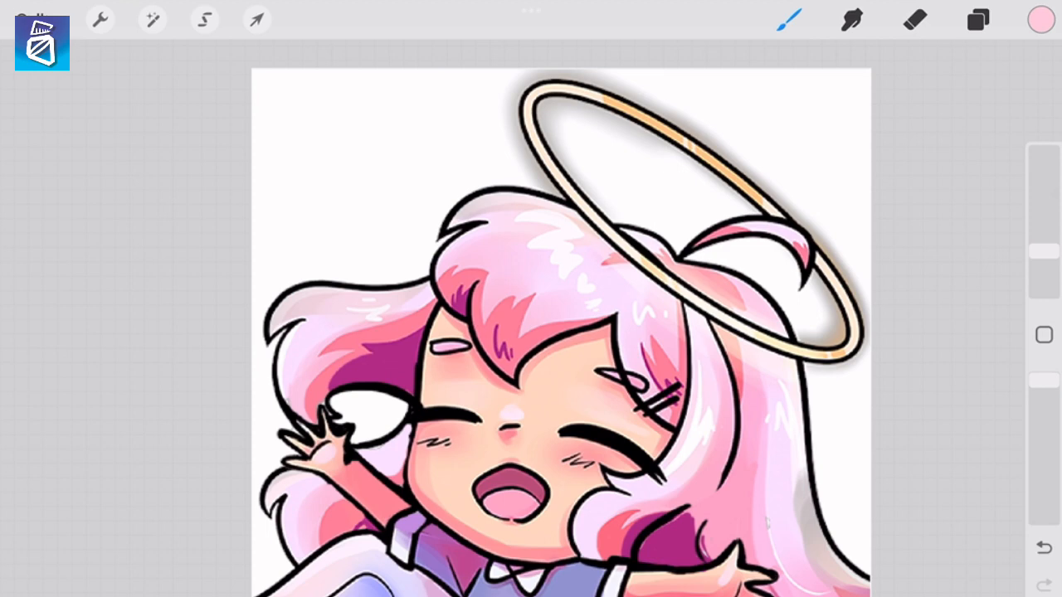
- Enable Animation Assist from the Canvas actions so the timeline appears
{"action": "left_click", "coordinate": [99, 20]}
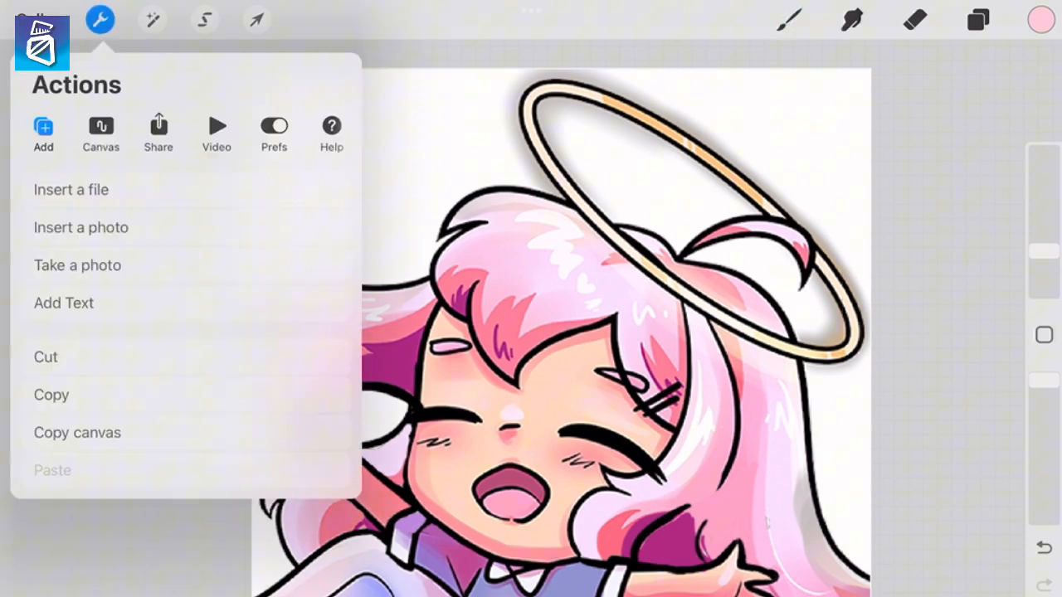
{"action": "left_click", "coordinate": [100, 133]}
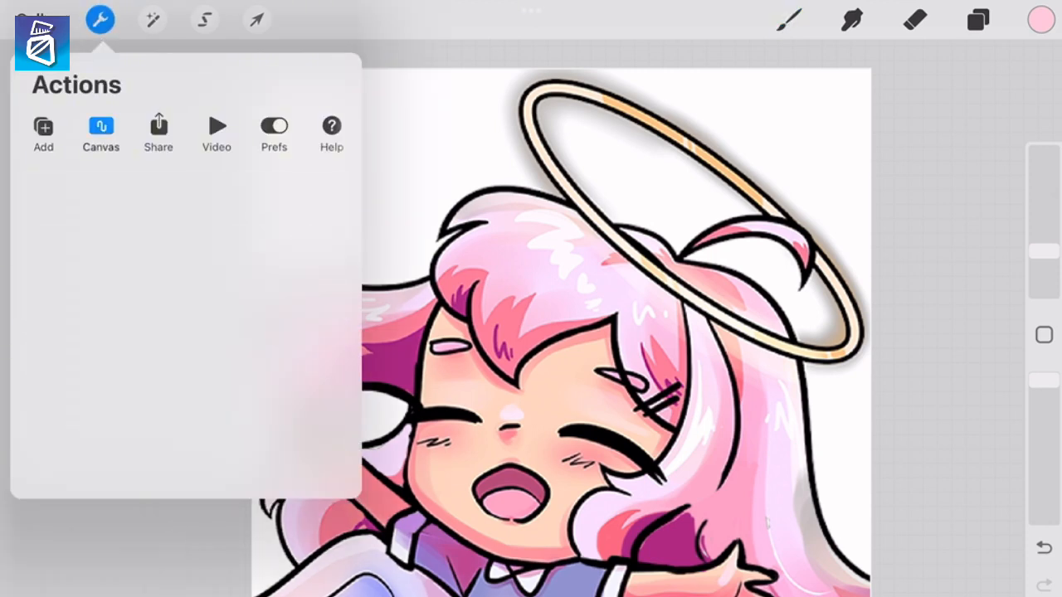
{"action": "left_click", "coordinate": [100, 133]}
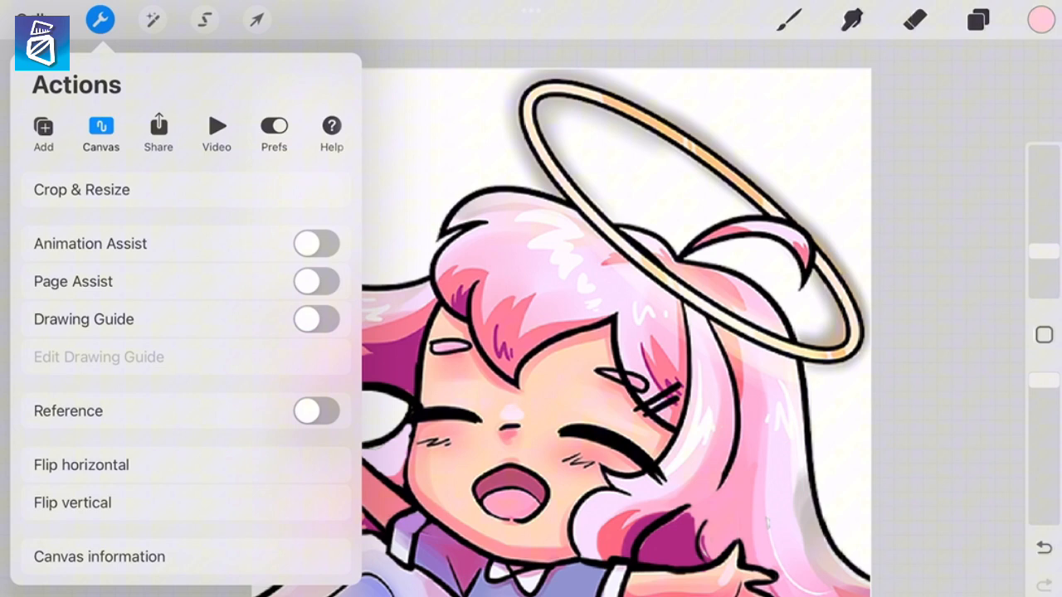
{"action": "left_click", "coordinate": [315, 242]}
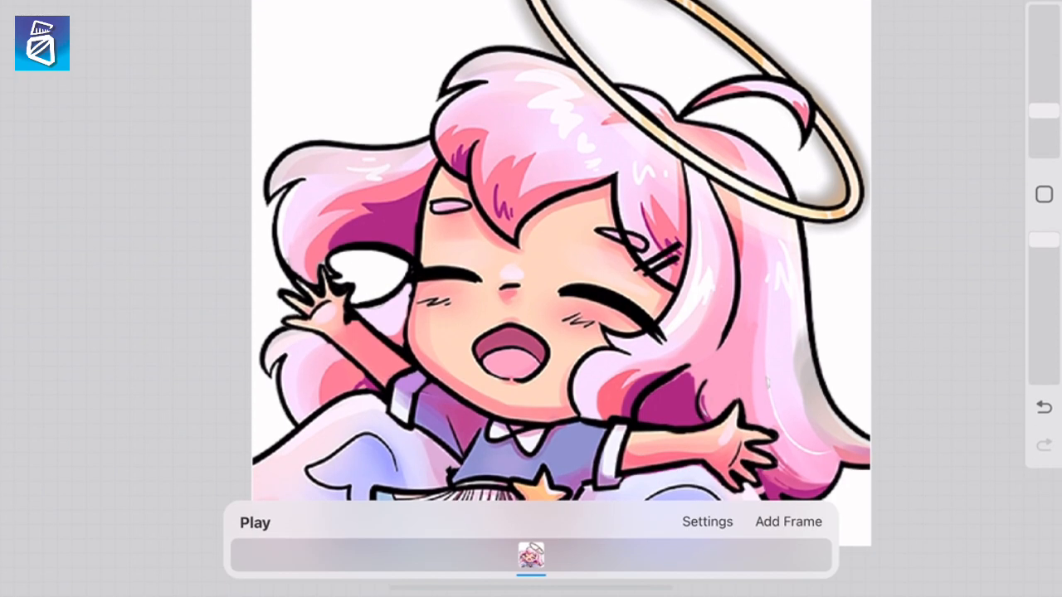
- Group and reorder the chibi layers into about ten timeline frames with varied expressions
{"action": "left_click", "coordinate": [531, 558]}
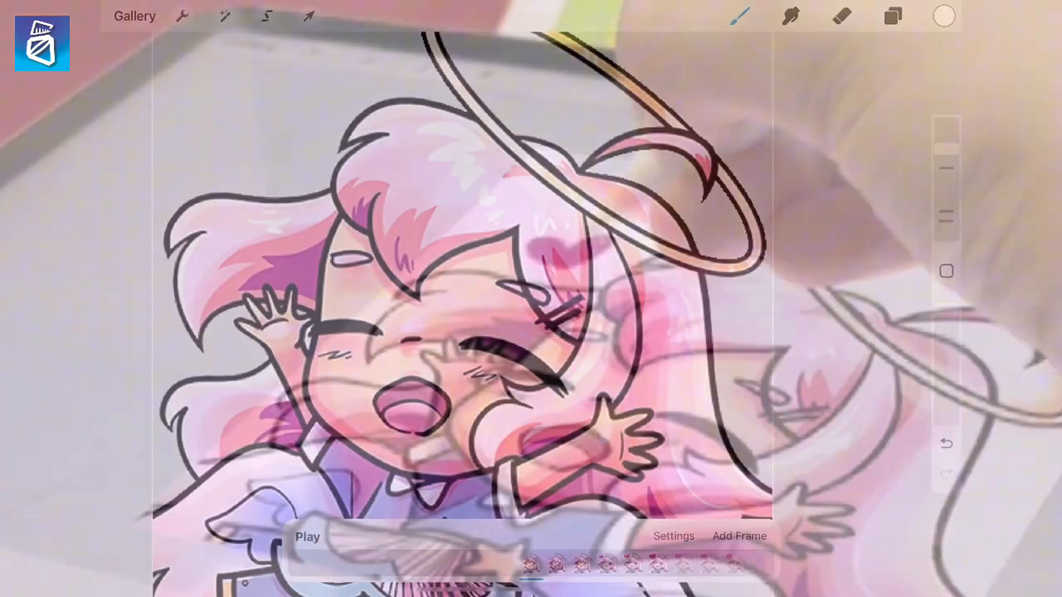
{"action": "left_click", "coordinate": [889, 16]}
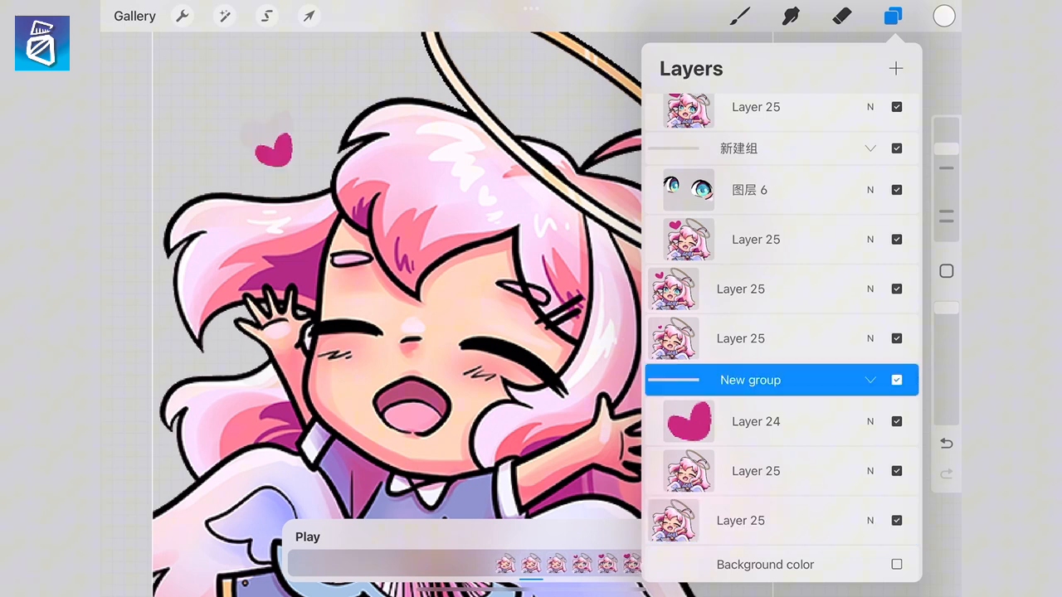
{"action": "left_click", "coordinate": [763, 338]}
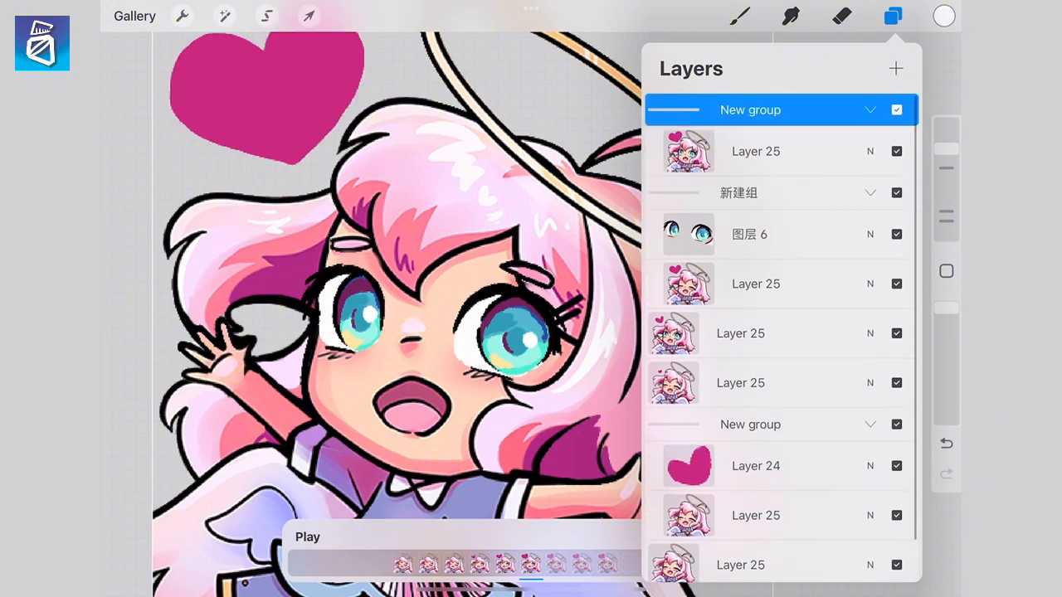
{"action": "left_click", "coordinate": [892, 16]}
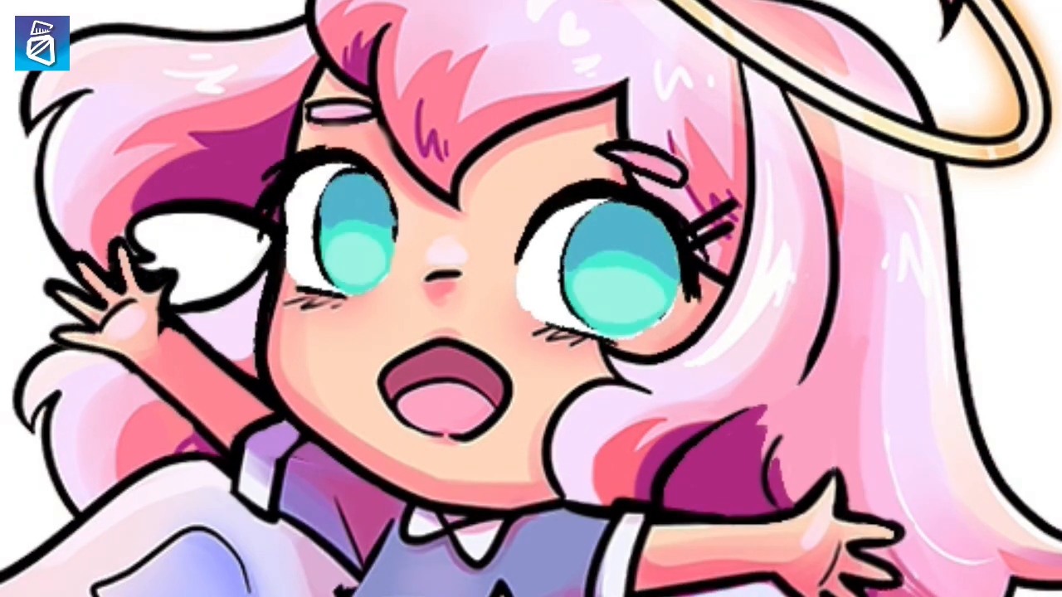
{"action": "left_click", "coordinate": [866, 19]}
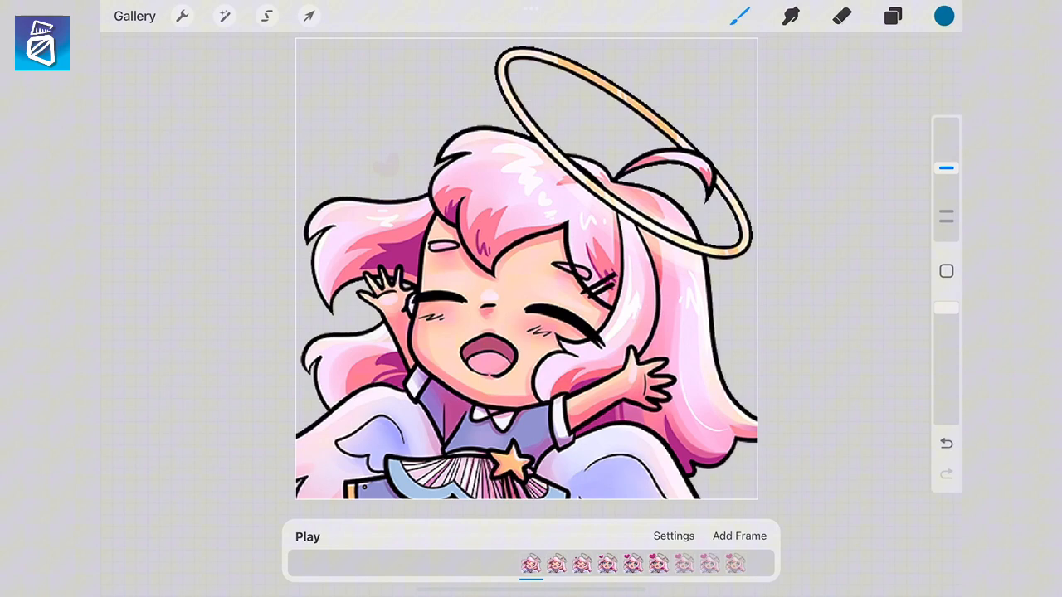
- Load the purple-haired orange-clad chibi fighter animation with its frames
{"action": "left_click", "coordinate": [307, 538]}
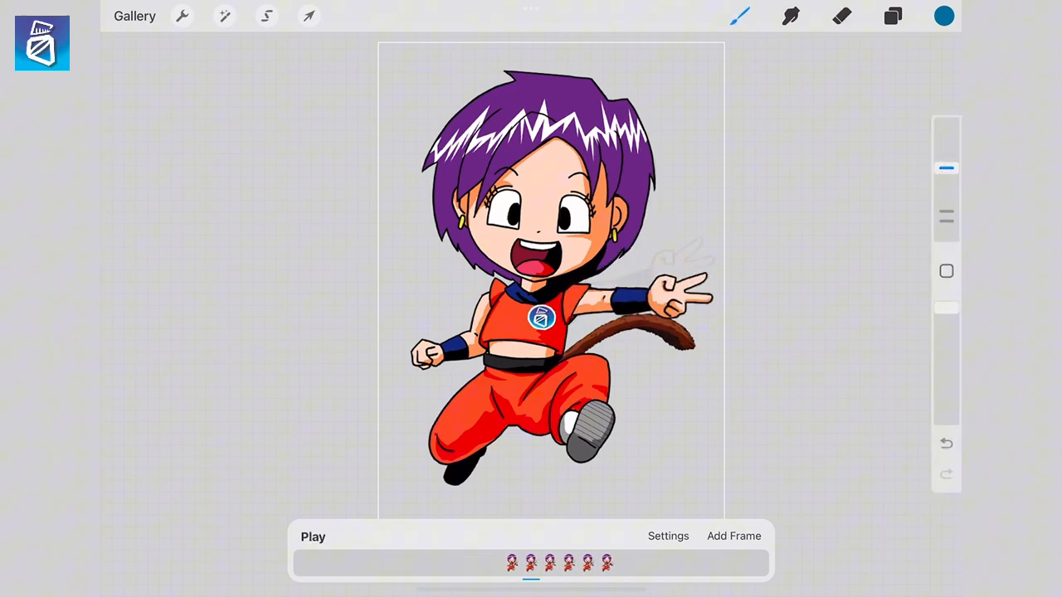
- Lower Frames Per Second from 26 to 7 in the animation settings
{"action": "left_click", "coordinate": [667, 536]}
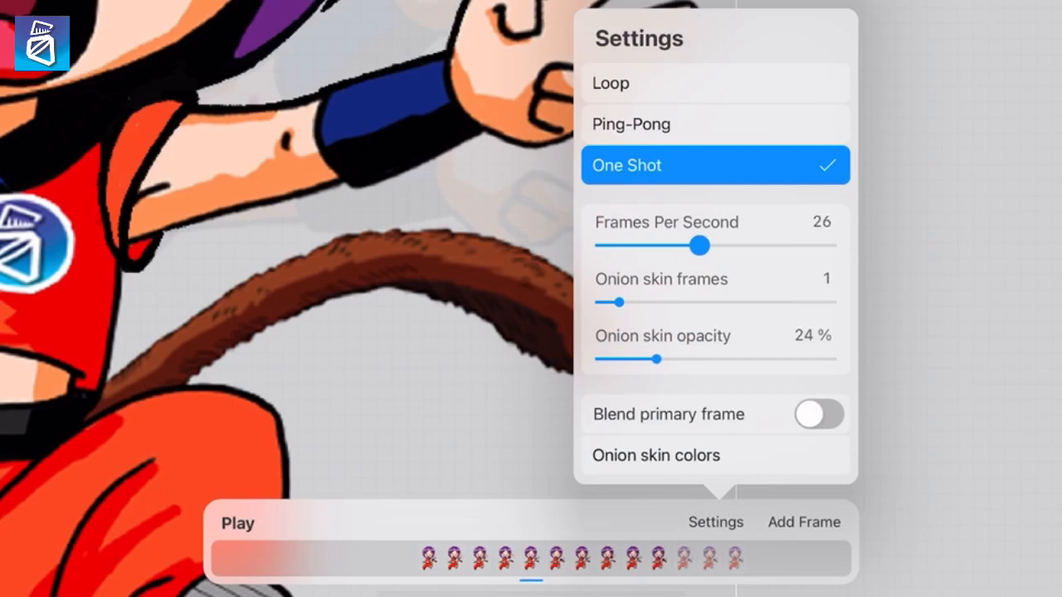
{"action": "left_click_drag", "start_coordinate": [698, 245], "coordinate": [687, 245]}
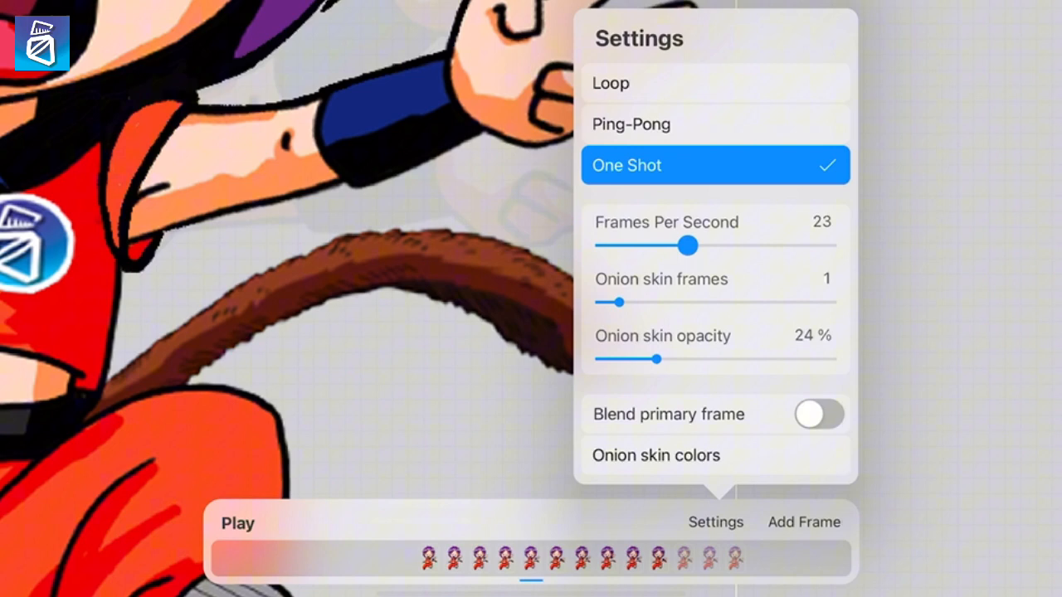
{"action": "left_click_drag", "start_coordinate": [687, 246], "coordinate": [643, 246]}
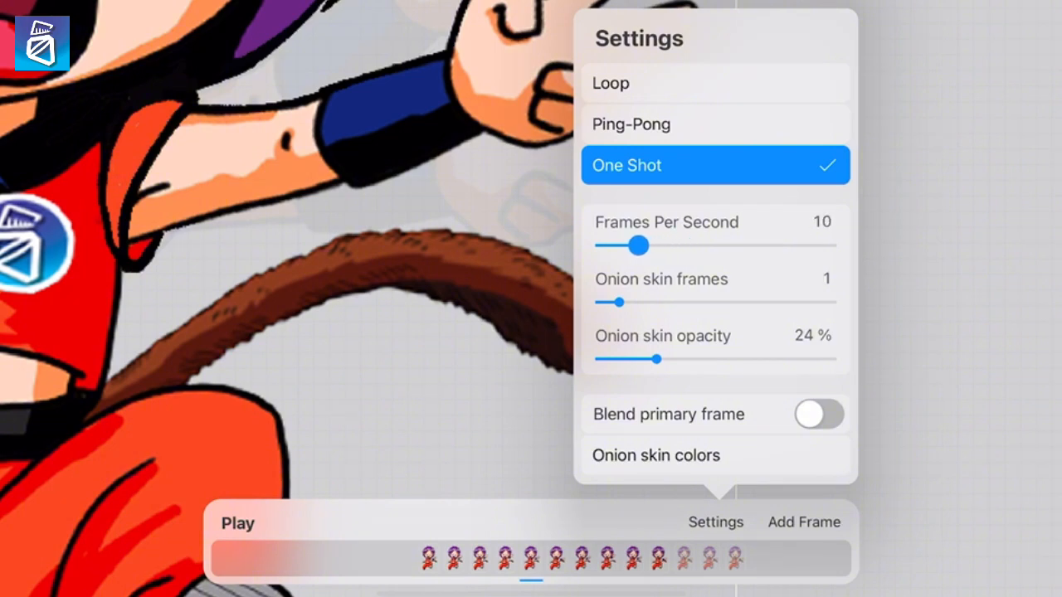
{"action": "left_click_drag", "start_coordinate": [643, 246], "coordinate": [615, 246]}
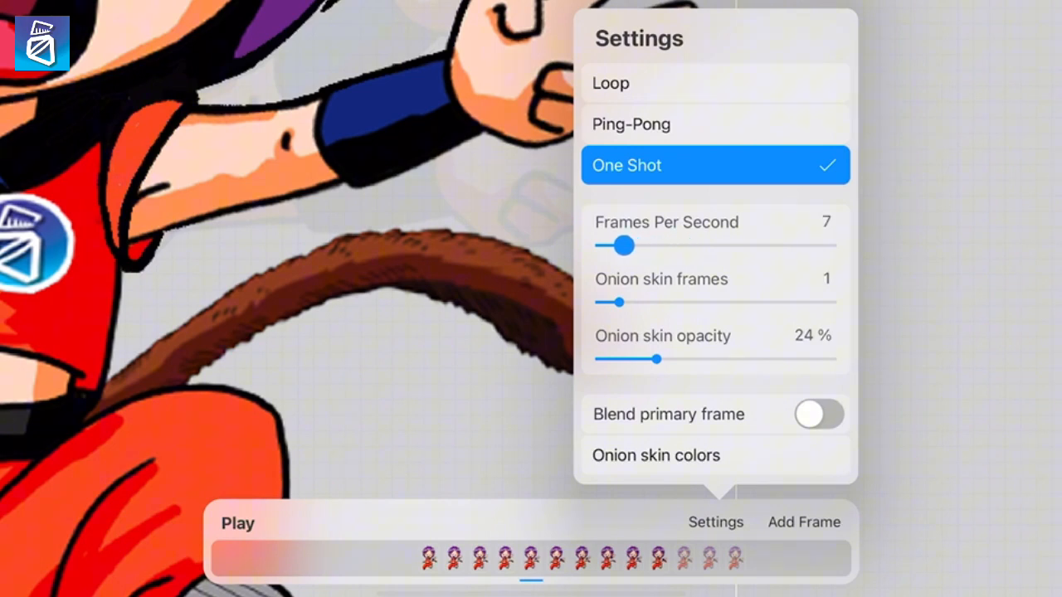
{"action": "left_click_drag", "start_coordinate": [624, 245], "coordinate": [612, 246]}
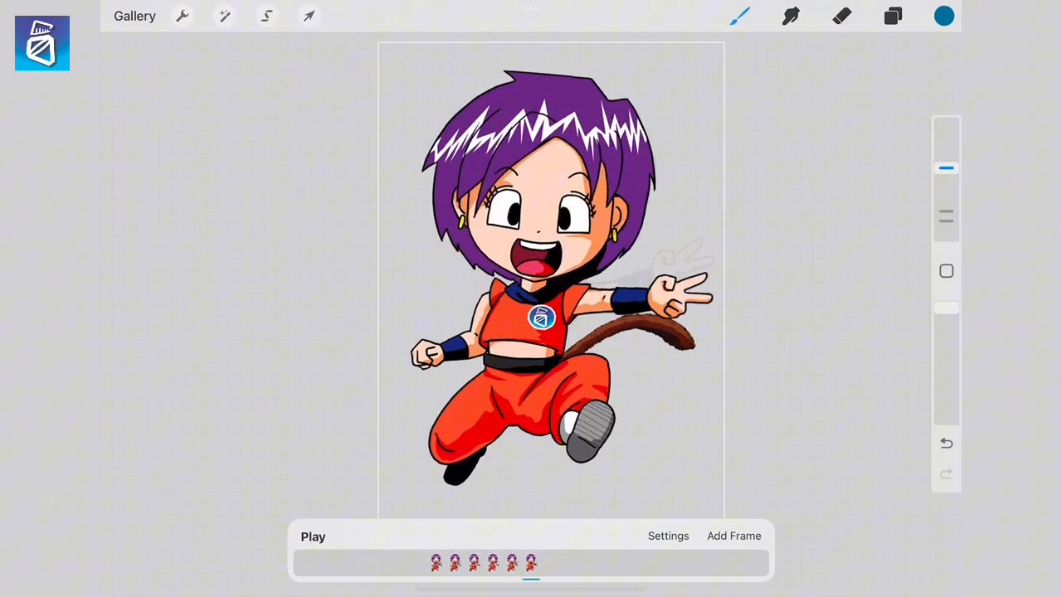
{"action": "left_click", "coordinate": [891, 14]}
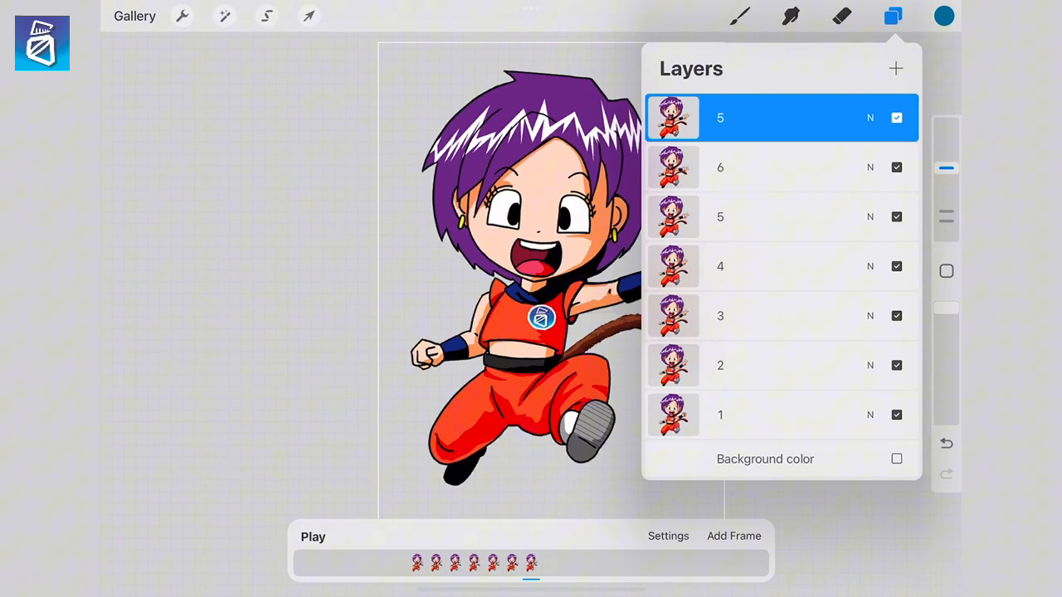
- Duplicate frame layers to grow the timeline to eleven frames and preview it
{"action": "left_click", "coordinate": [889, 17]}
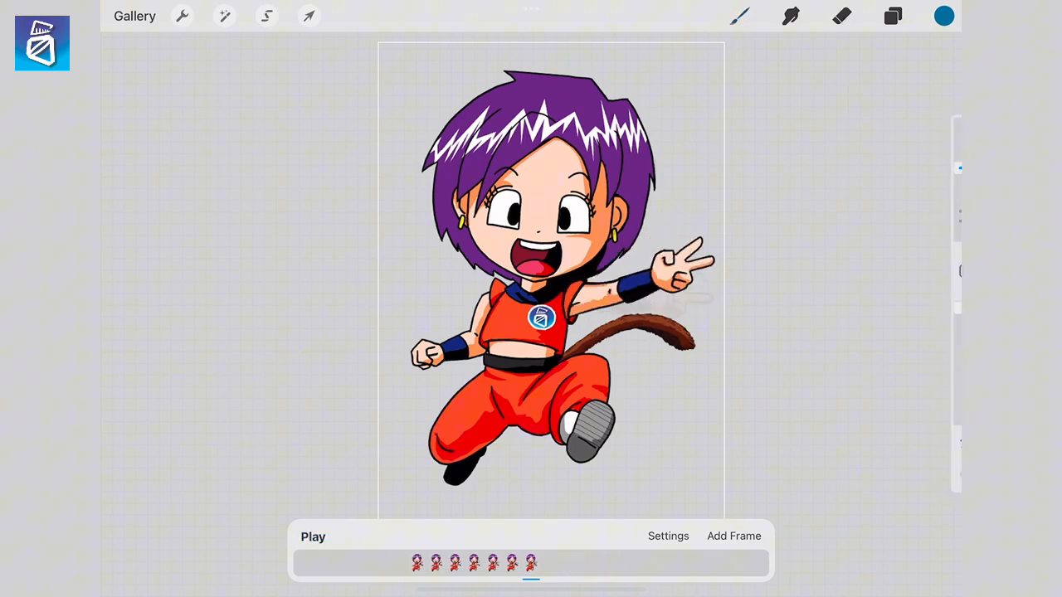
{"action": "left_click", "coordinate": [889, 16]}
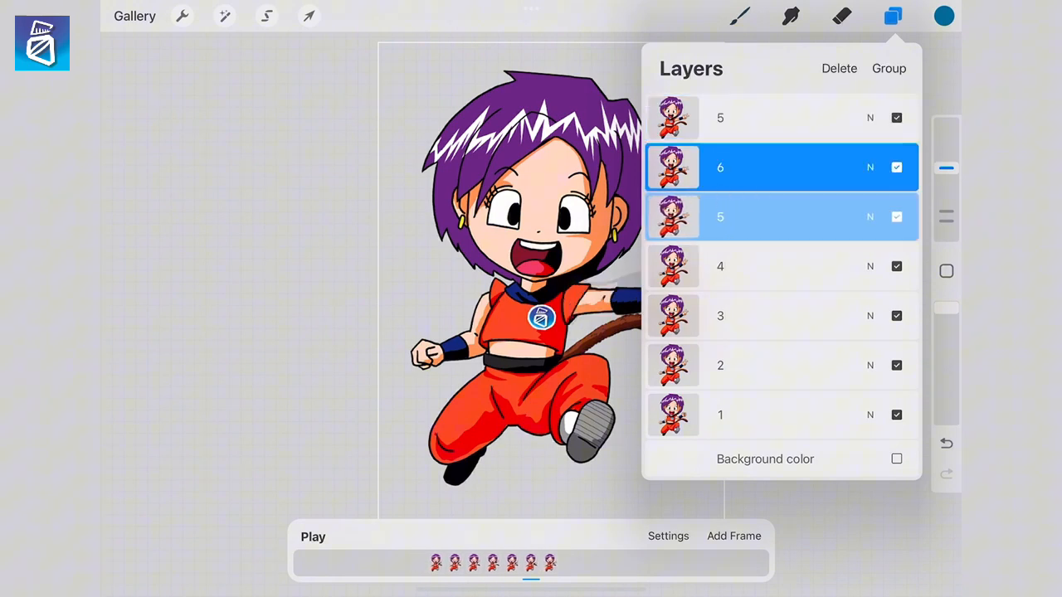
{"action": "left_click", "coordinate": [777, 266]}
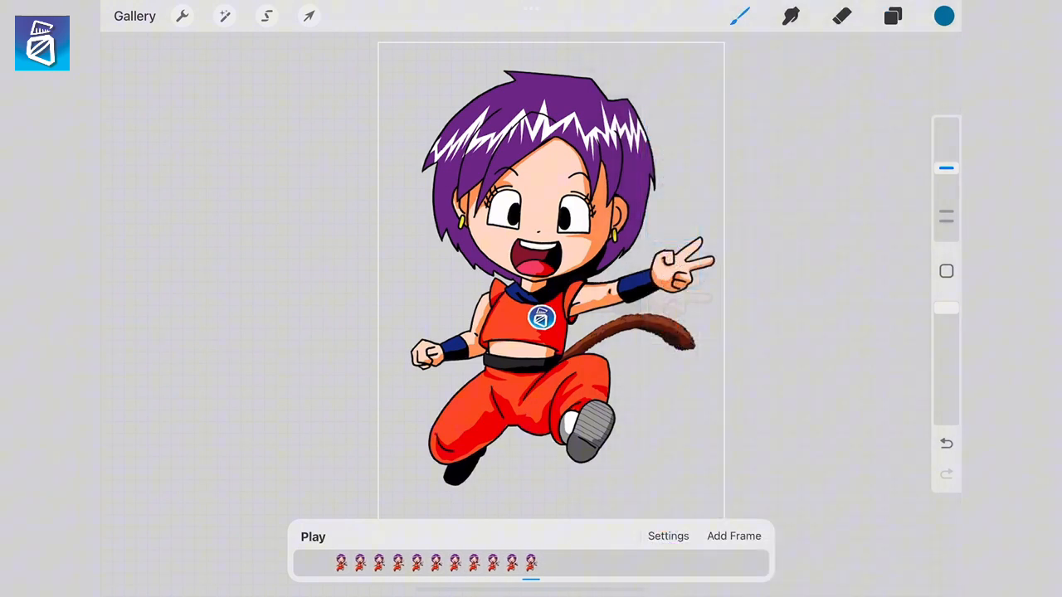
{"action": "left_click", "coordinate": [312, 537]}
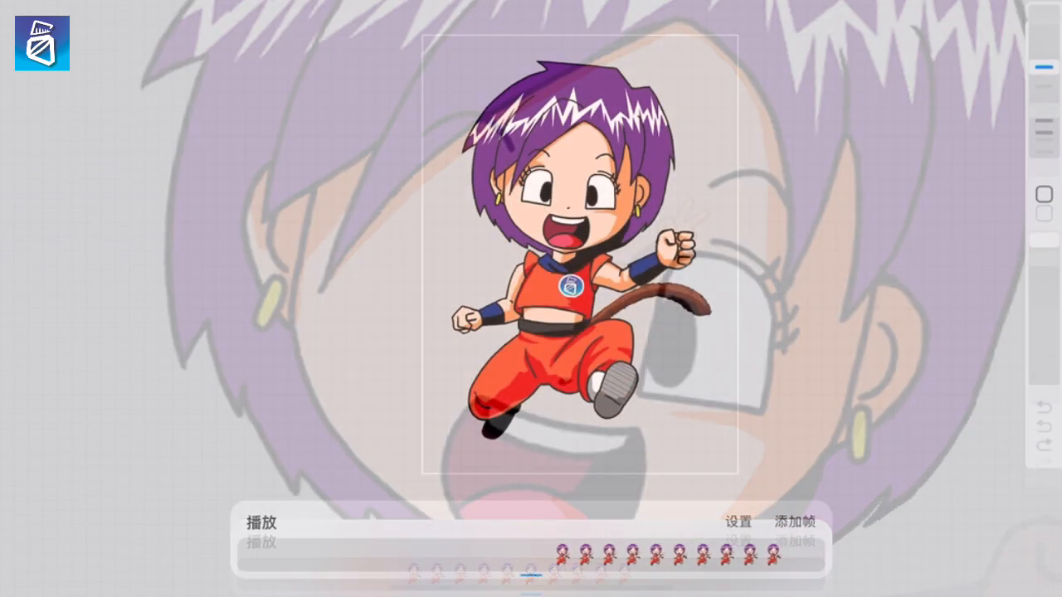
- Play back the extended eleven-frame fighter animation
{"action": "left_click", "coordinate": [265, 520]}
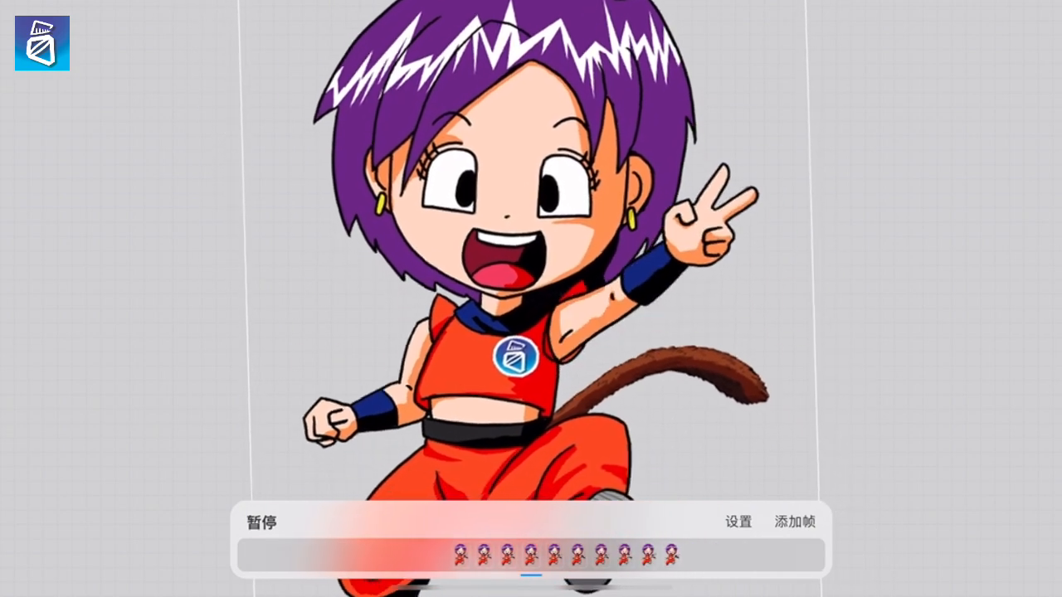
- Set an 872 × 872 px crop in Crop & Resize and position the fighter's upper body in it
{"action": "left_click", "coordinate": [183, 17]}
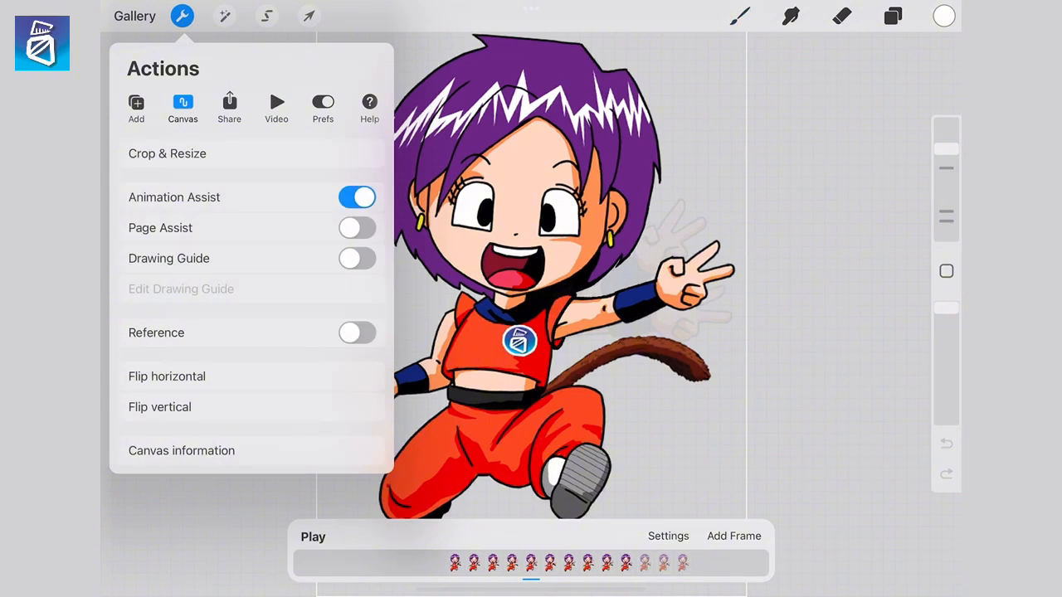
{"action": "left_click", "coordinate": [166, 153]}
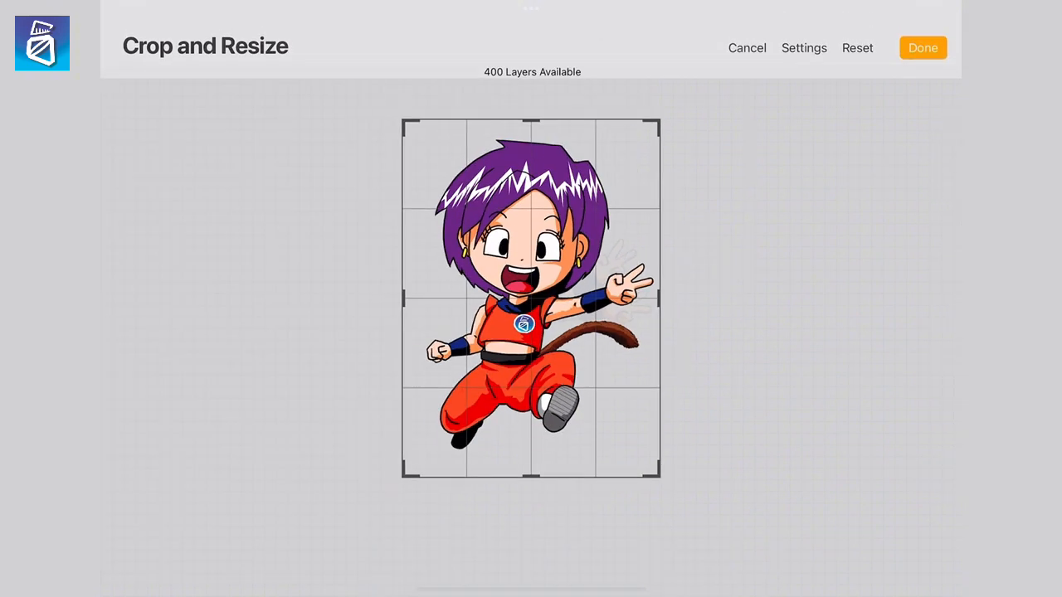
{"action": "left_click", "coordinate": [803, 46]}
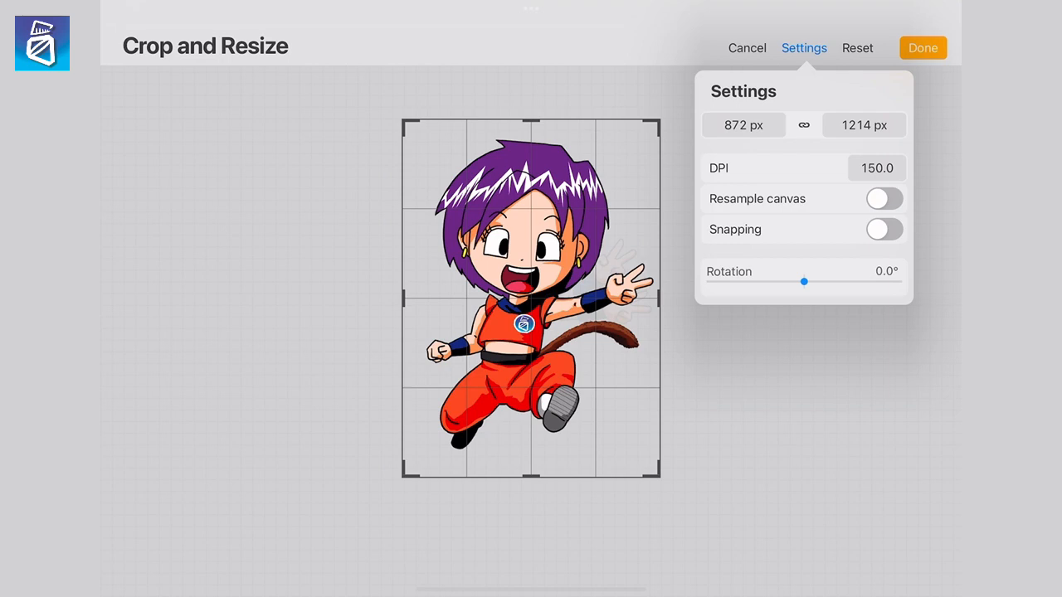
{"action": "left_click", "coordinate": [864, 126]}
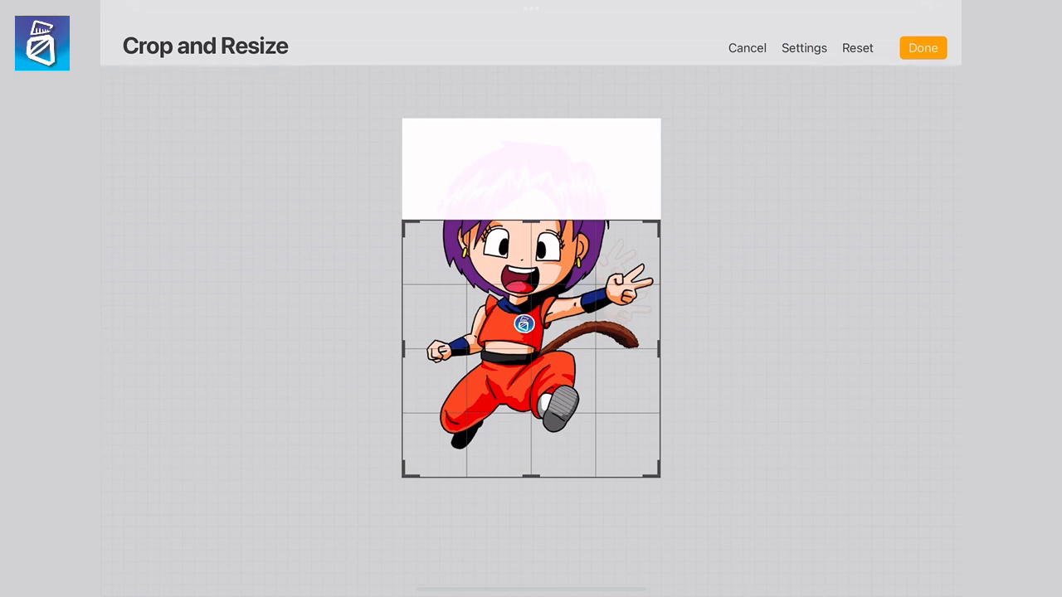
{"action": "left_click", "coordinate": [803, 47]}
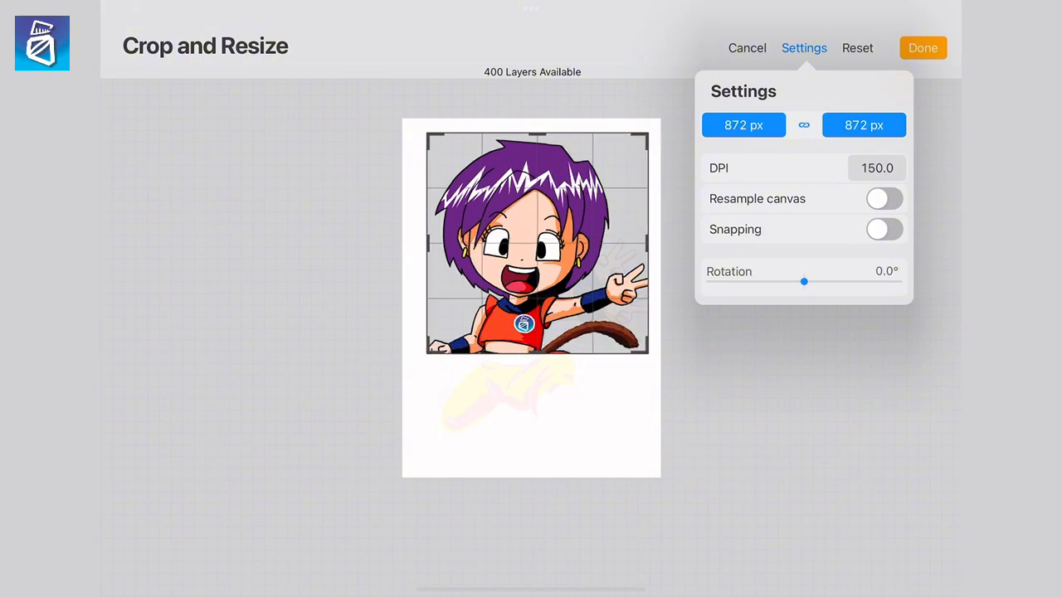
{"action": "left_click_drag", "start_coordinate": [650, 364], "coordinate": [655, 368]}
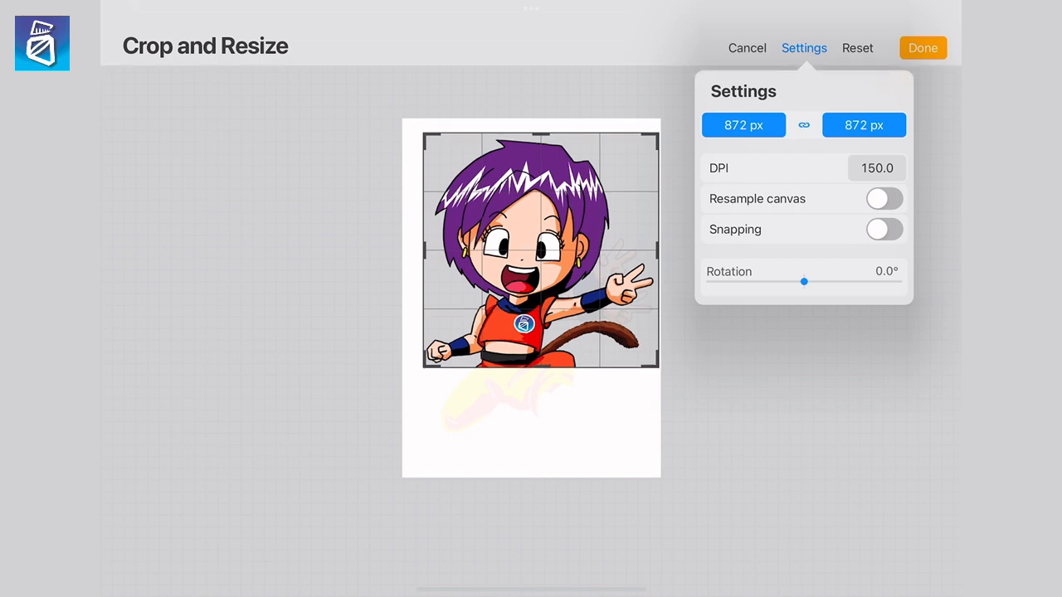
- Apply the crop, then resample the canvas to a 796 px square
{"action": "left_click", "coordinate": [925, 47]}
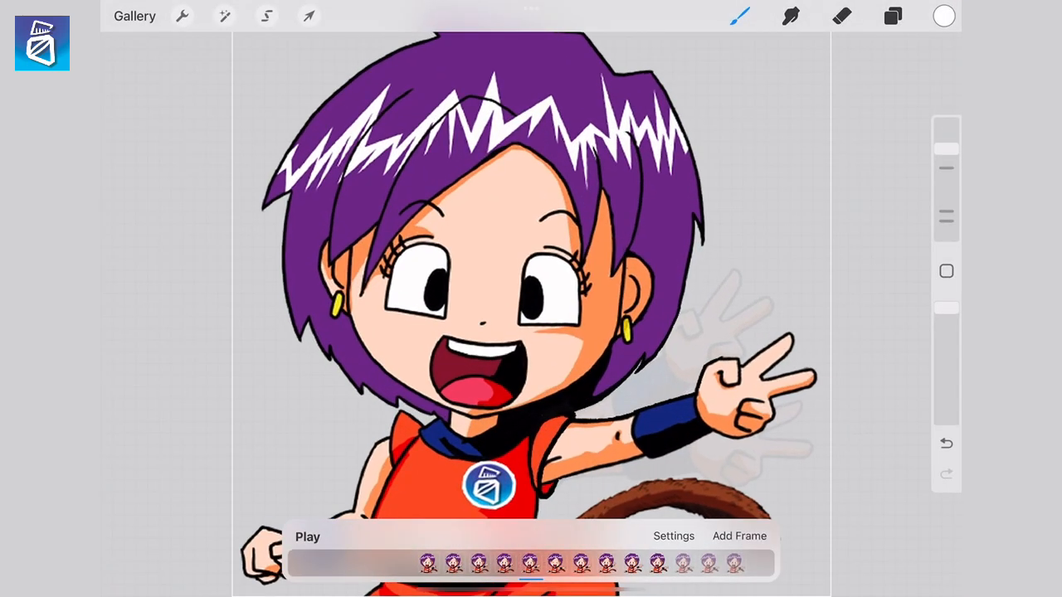
{"action": "left_click", "coordinate": [224, 16]}
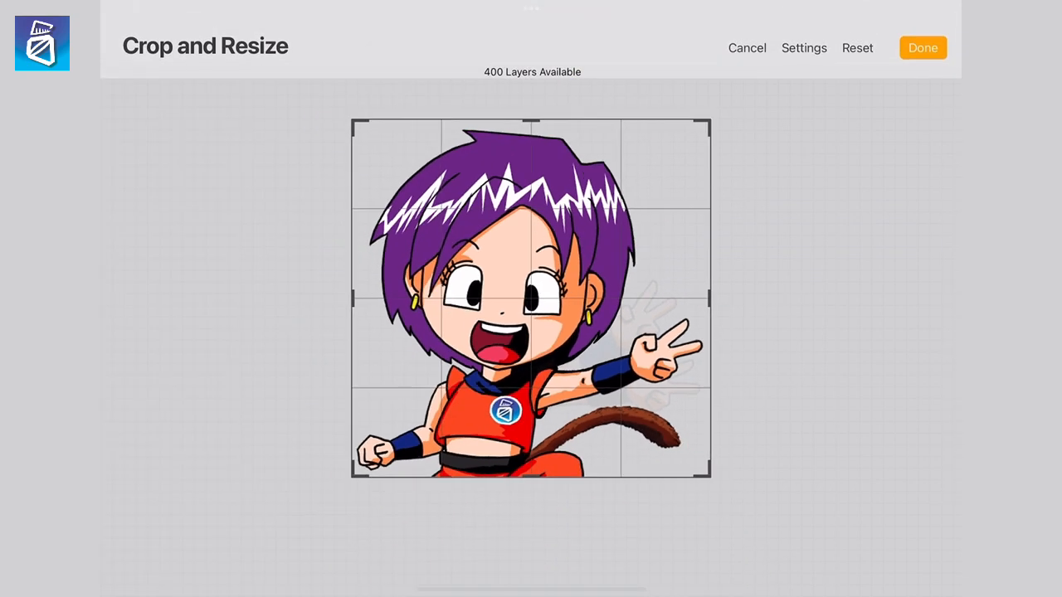
{"action": "left_click", "coordinate": [803, 47]}
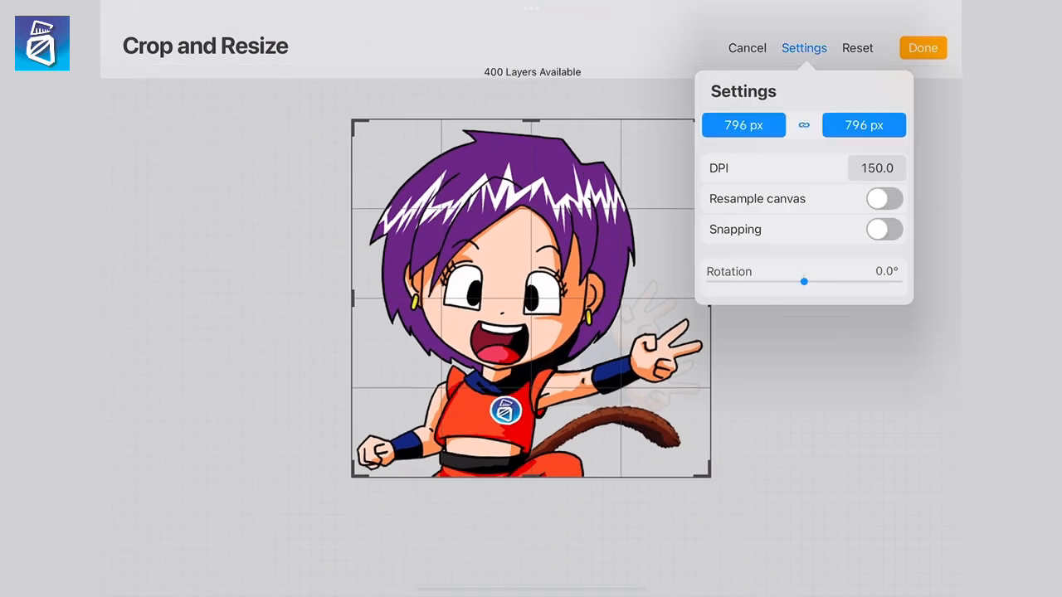
{"action": "left_click", "coordinate": [883, 199]}
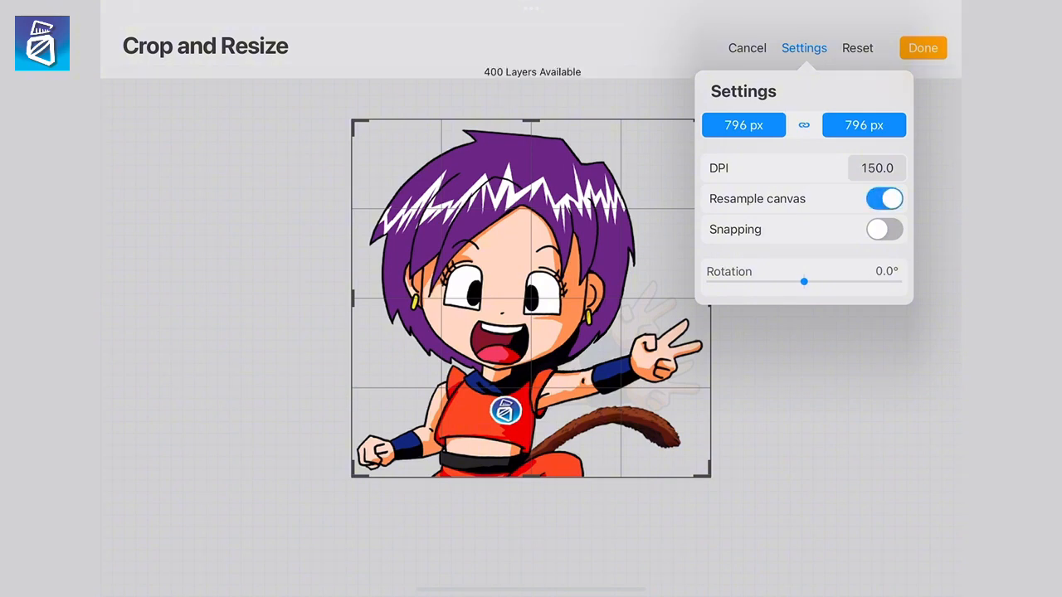
{"action": "left_click", "coordinate": [744, 124]}
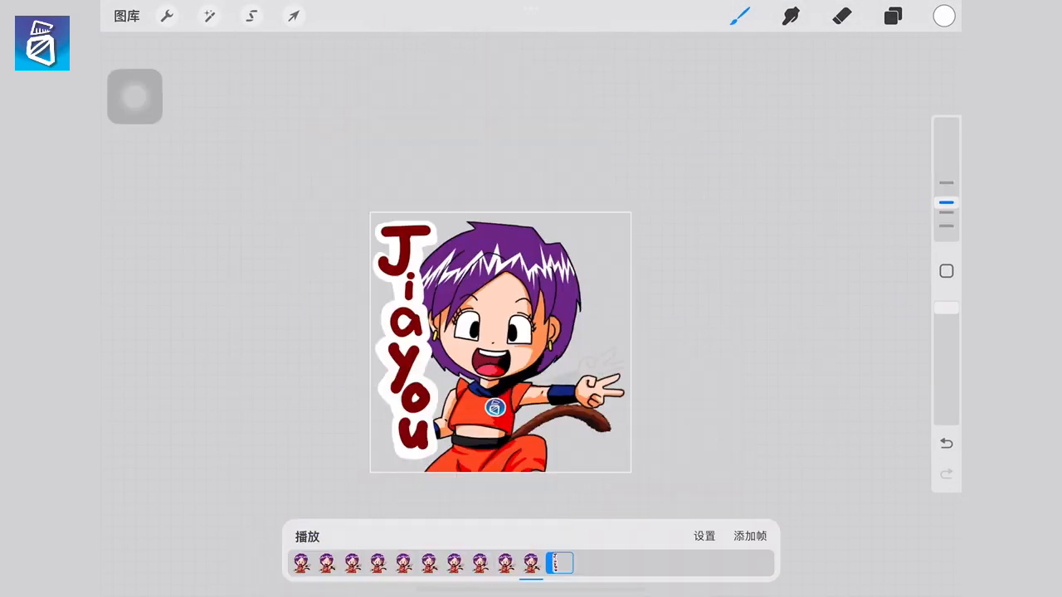
- Preview the finished sticker and choose Share > Animated GIF export
{"action": "left_click", "coordinate": [307, 536]}
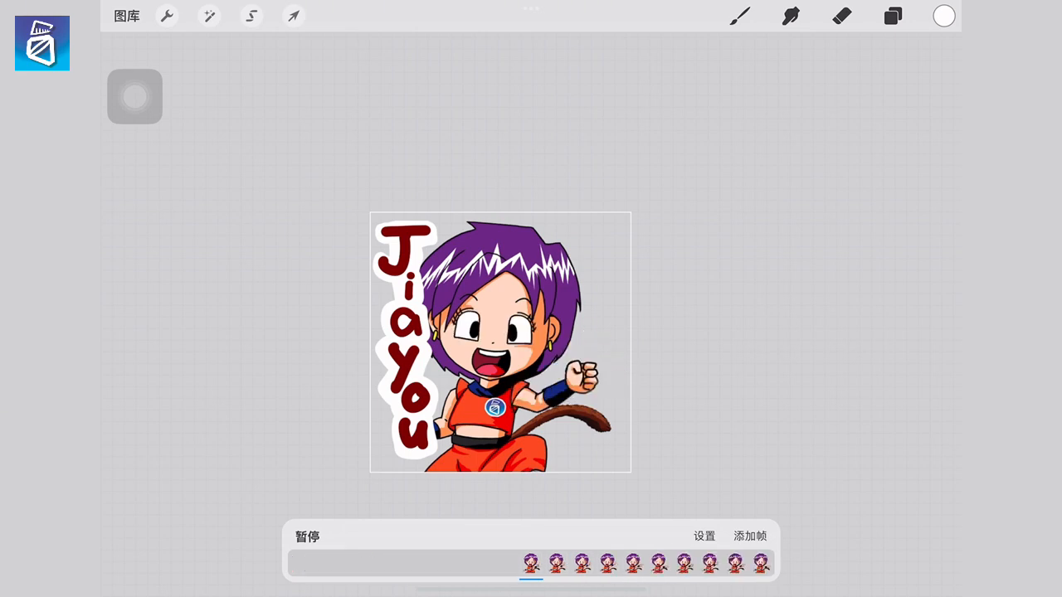
{"action": "left_click", "coordinate": [166, 17]}
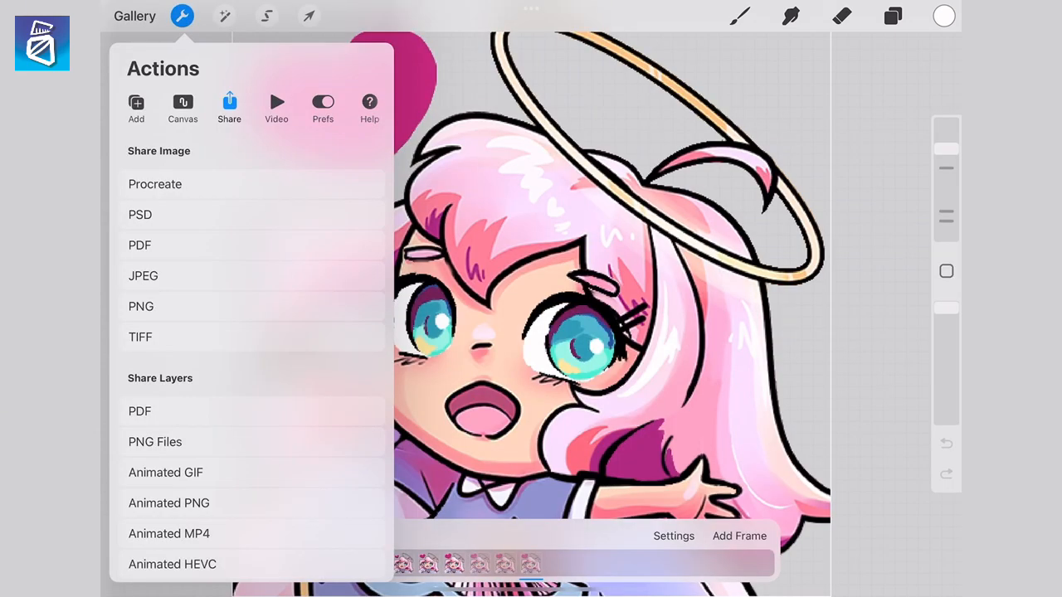
{"action": "left_click", "coordinate": [166, 471]}
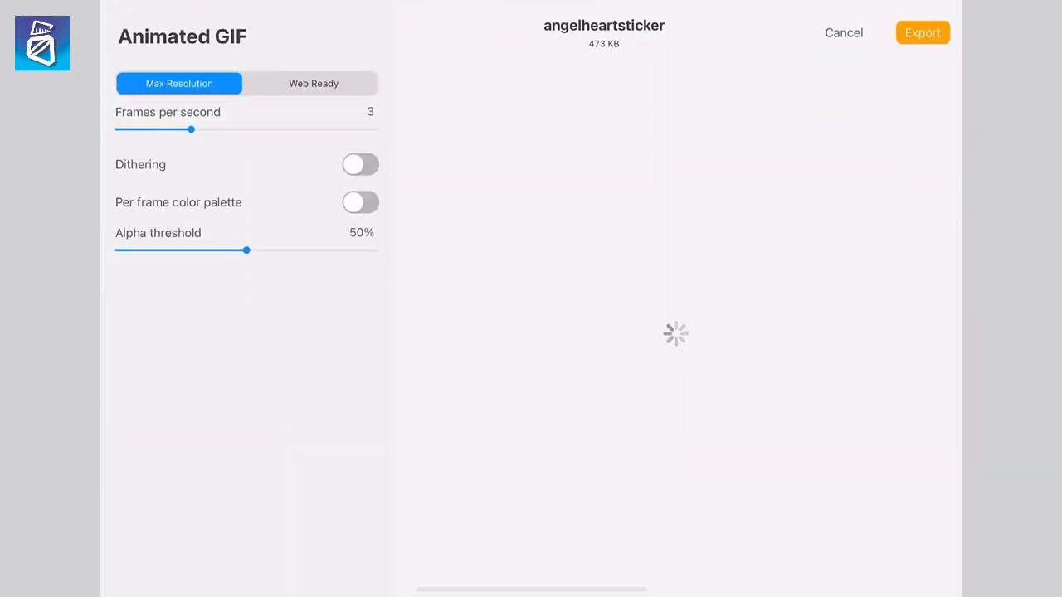